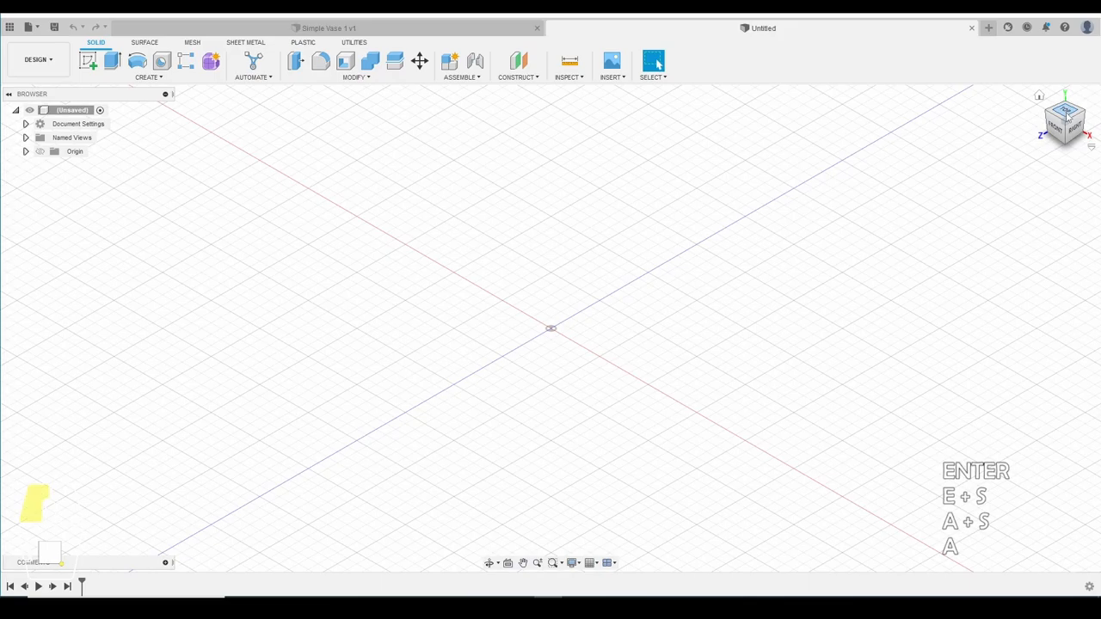
Draw a center-diameter circle at the origin on the top (XY) plane, viewed from above.
click(1065, 120)
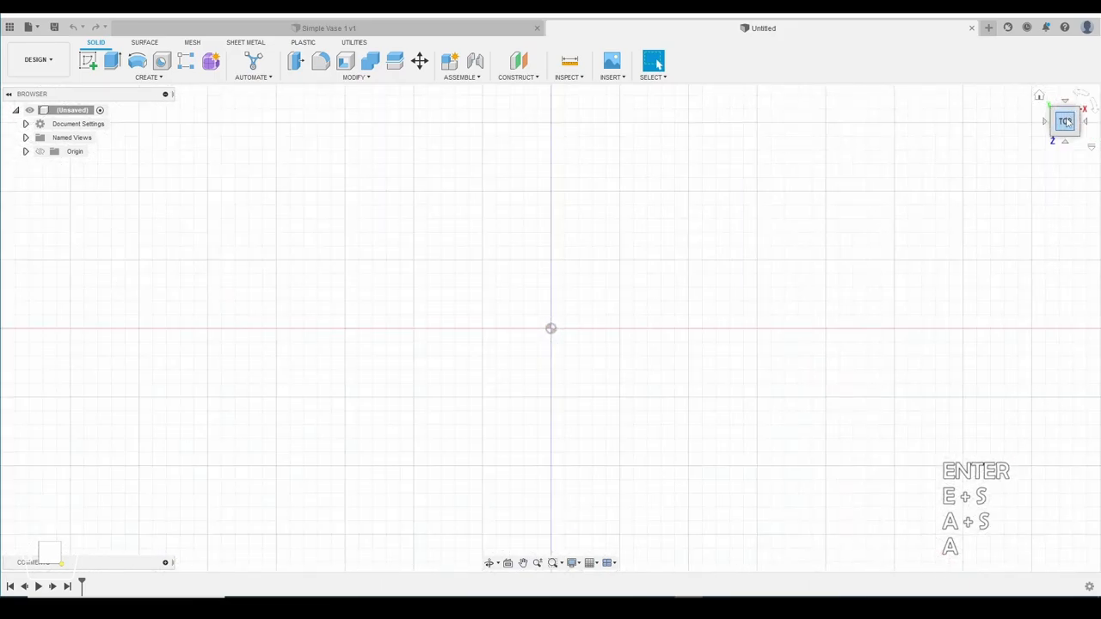
mouse_move(1065, 121)
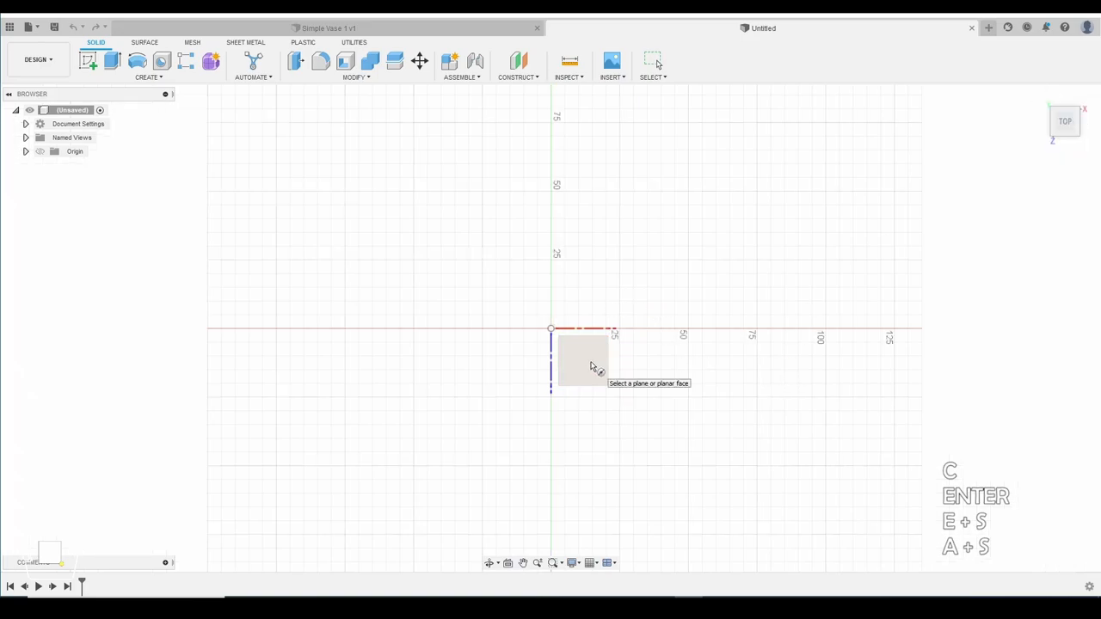
click(581, 360)
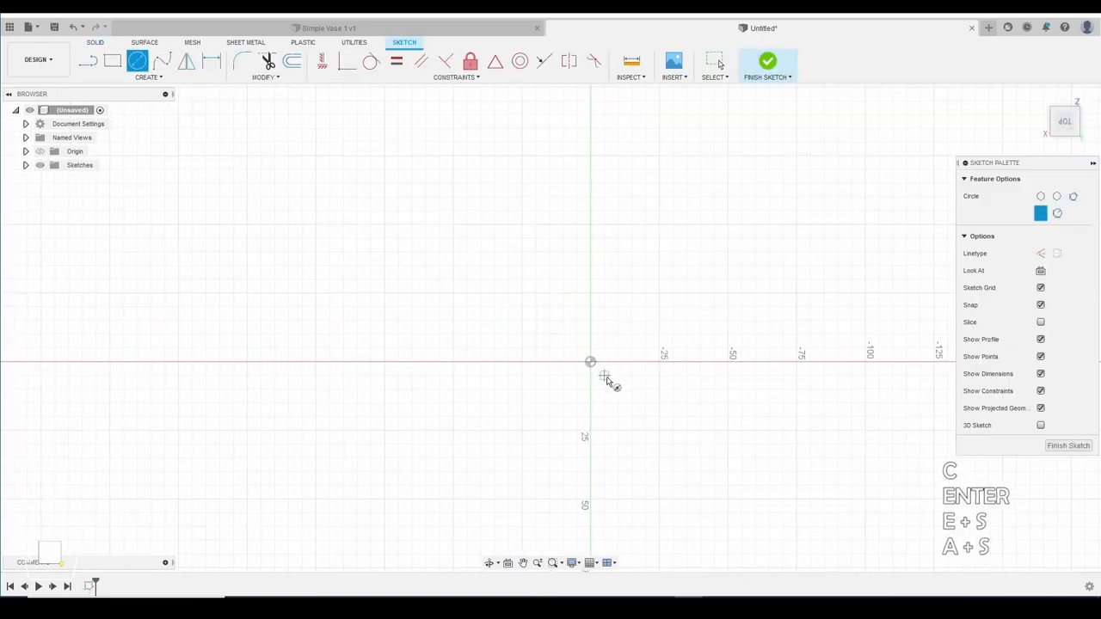
click(590, 361)
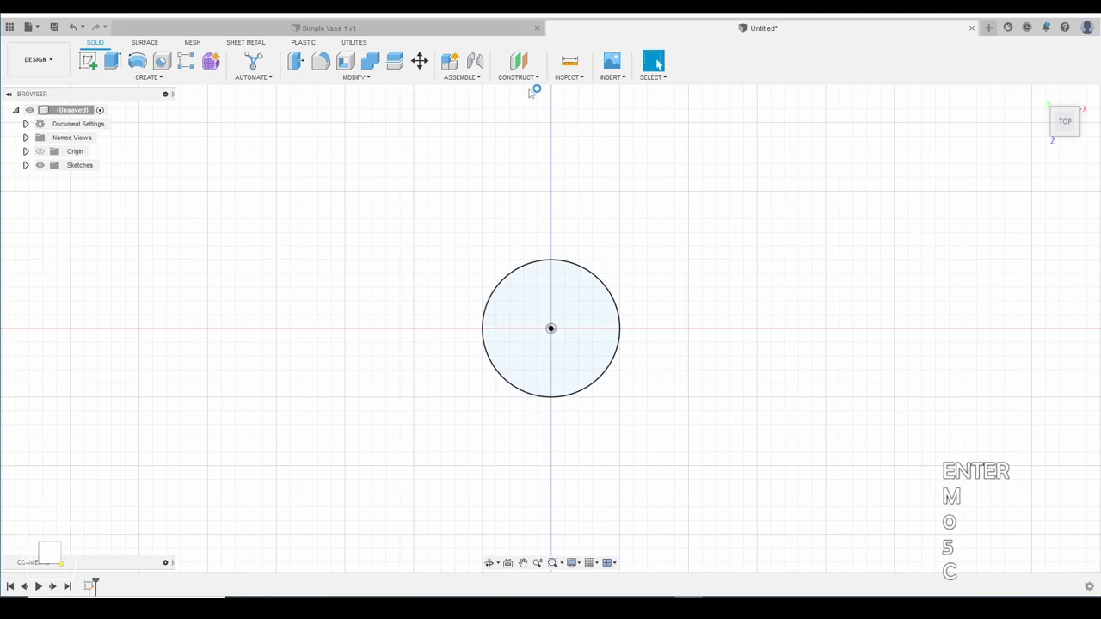
Create an offset construction plane 50 mm from the circle's profile.
click(518, 76)
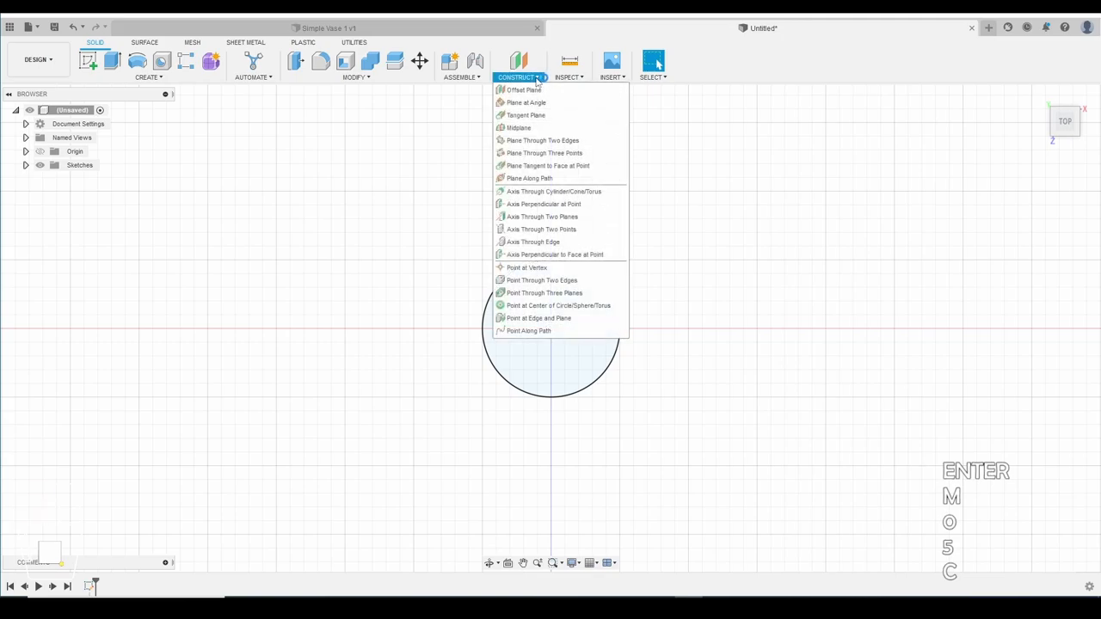
mouse_move(523, 90)
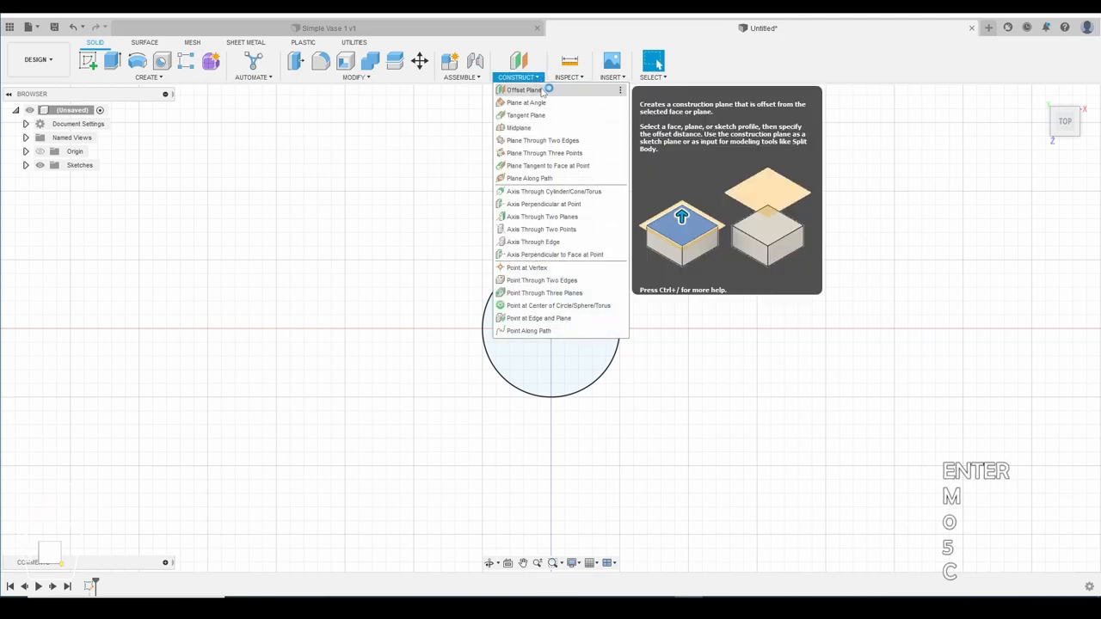
click(523, 89)
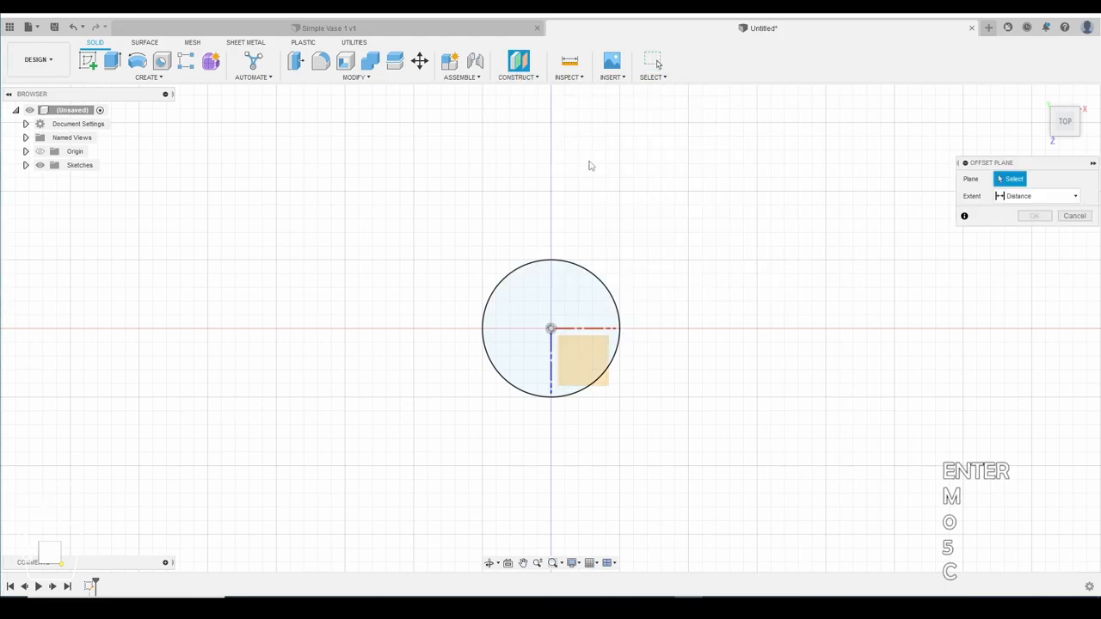
mouse_move(519, 322)
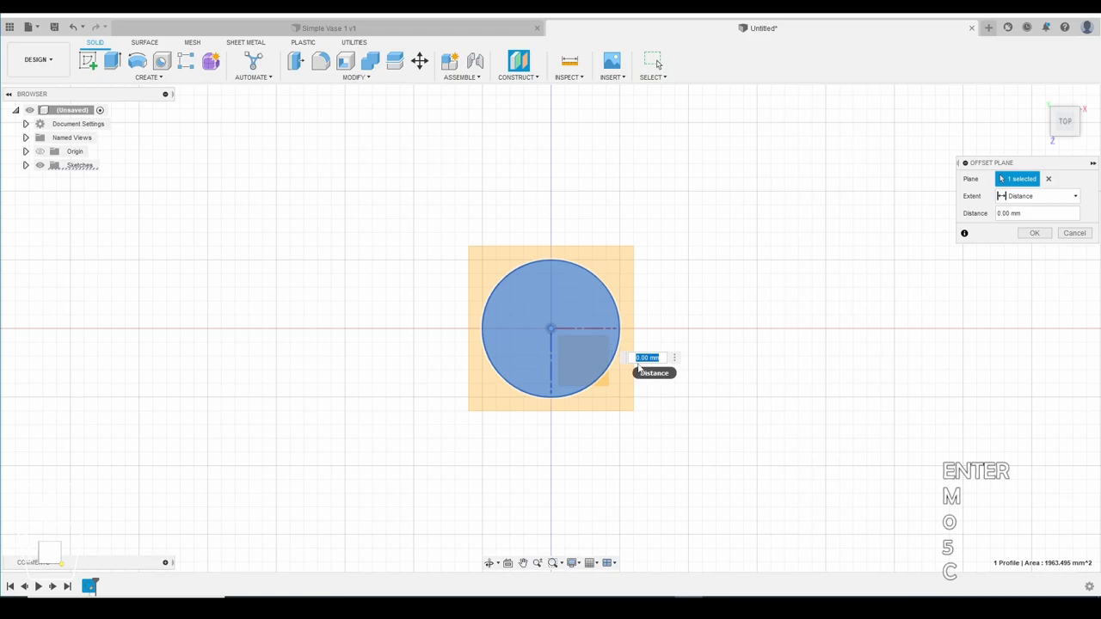
mouse_move(635, 351)
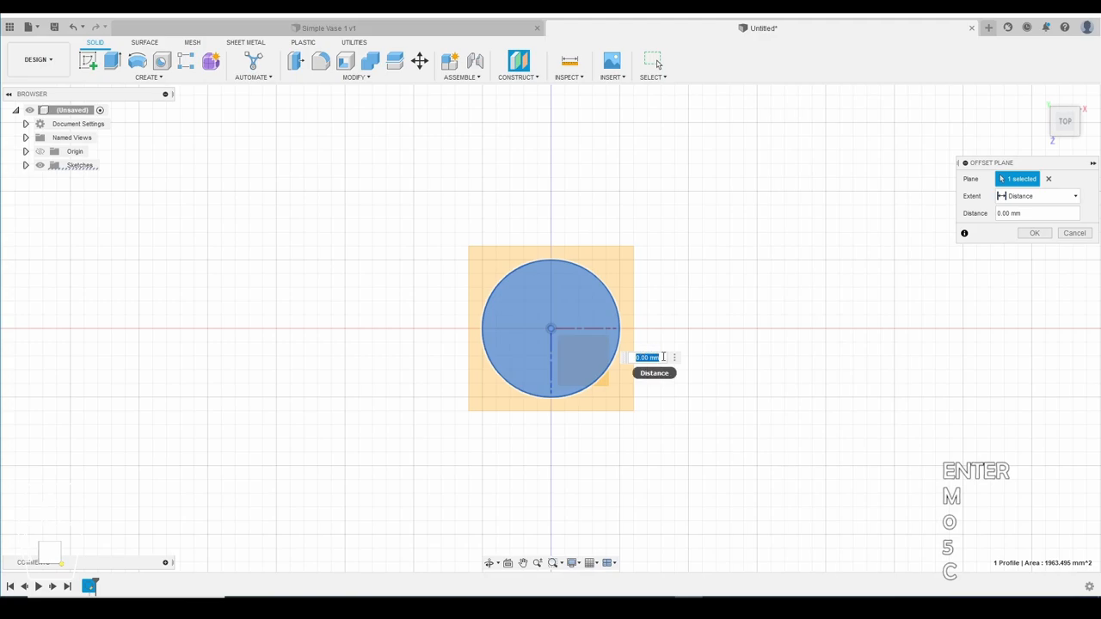
text(5)
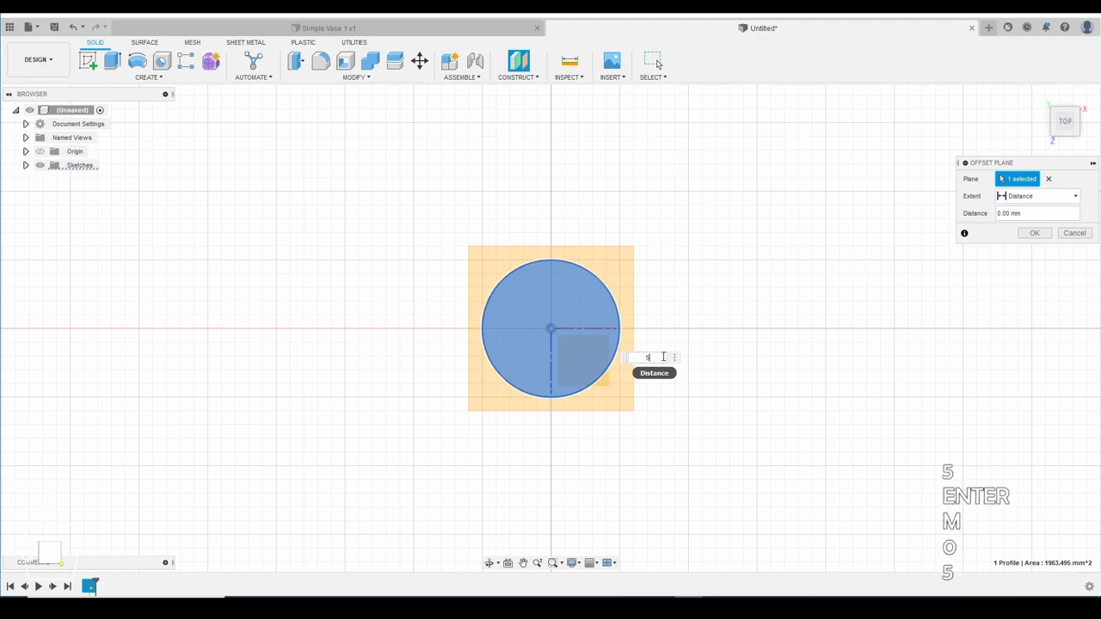
text(0mm)
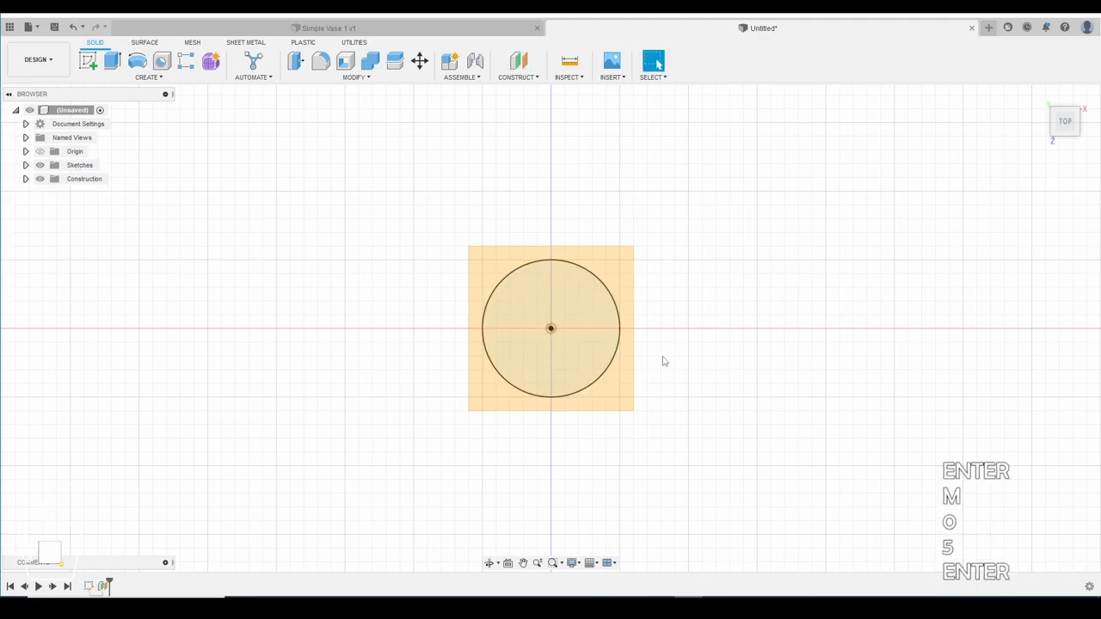
mouse_move(1063, 140)
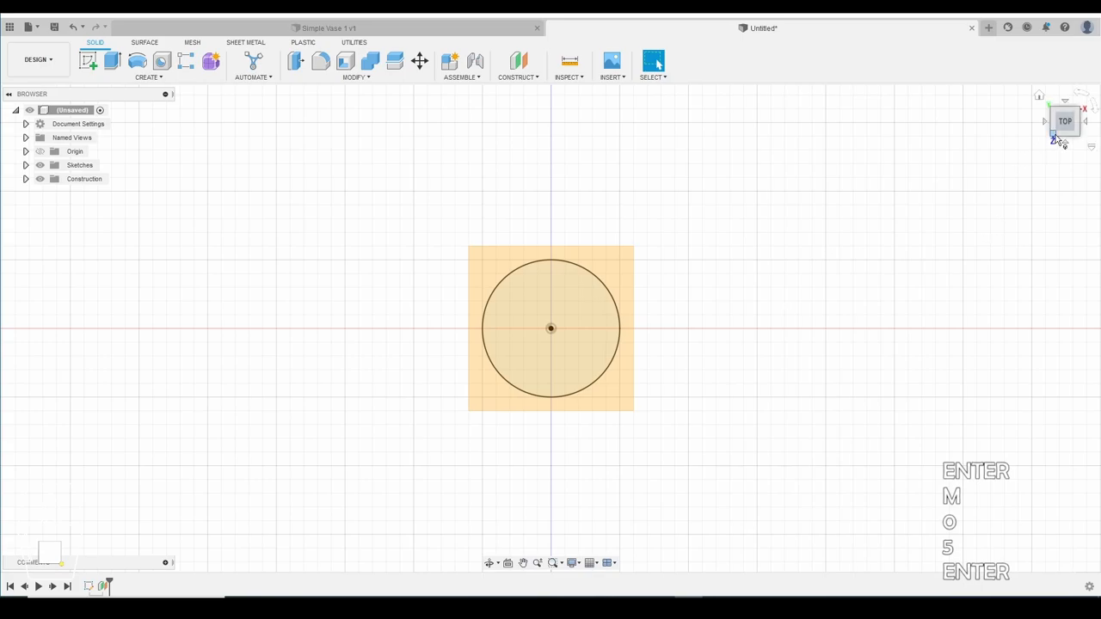
Start a new sketch on the offset plane from the angled home view.
click(1065, 120)
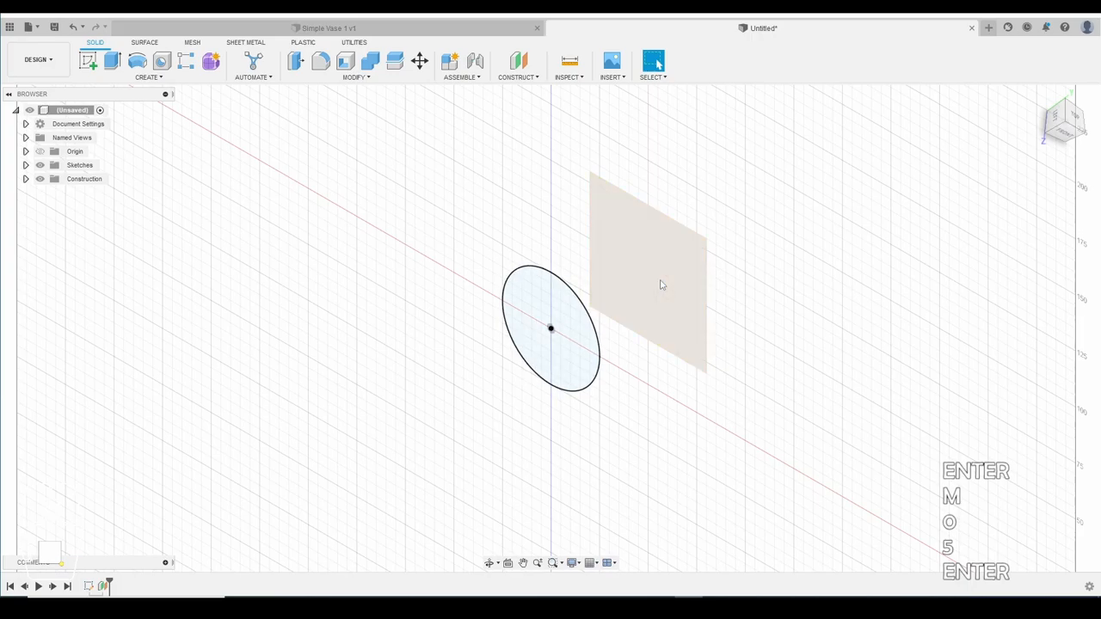
click(650, 275)
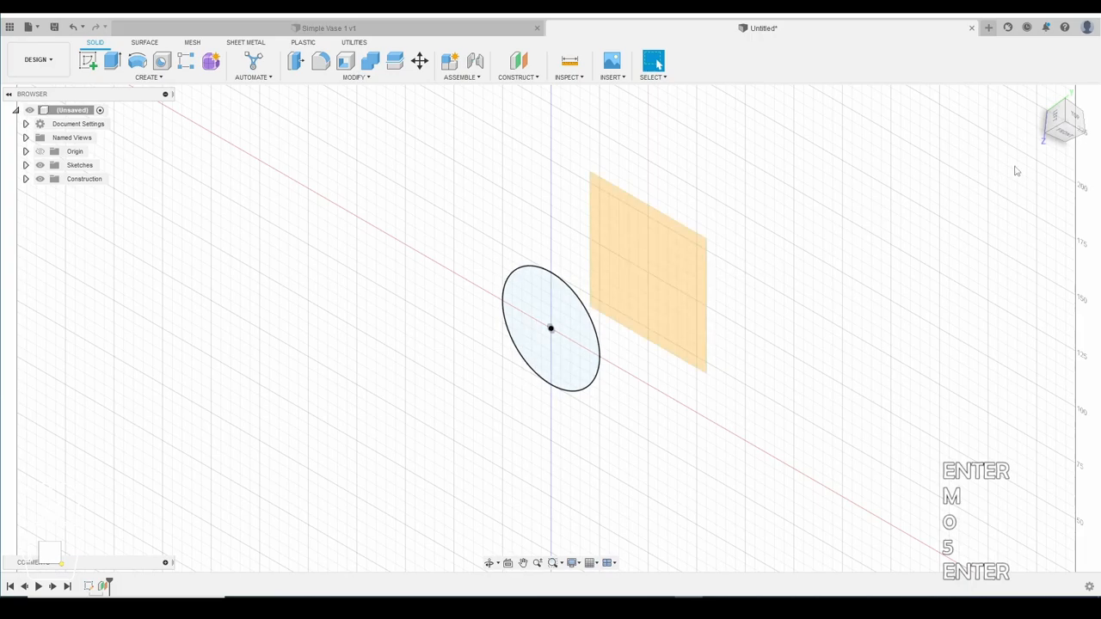
click(1065, 120)
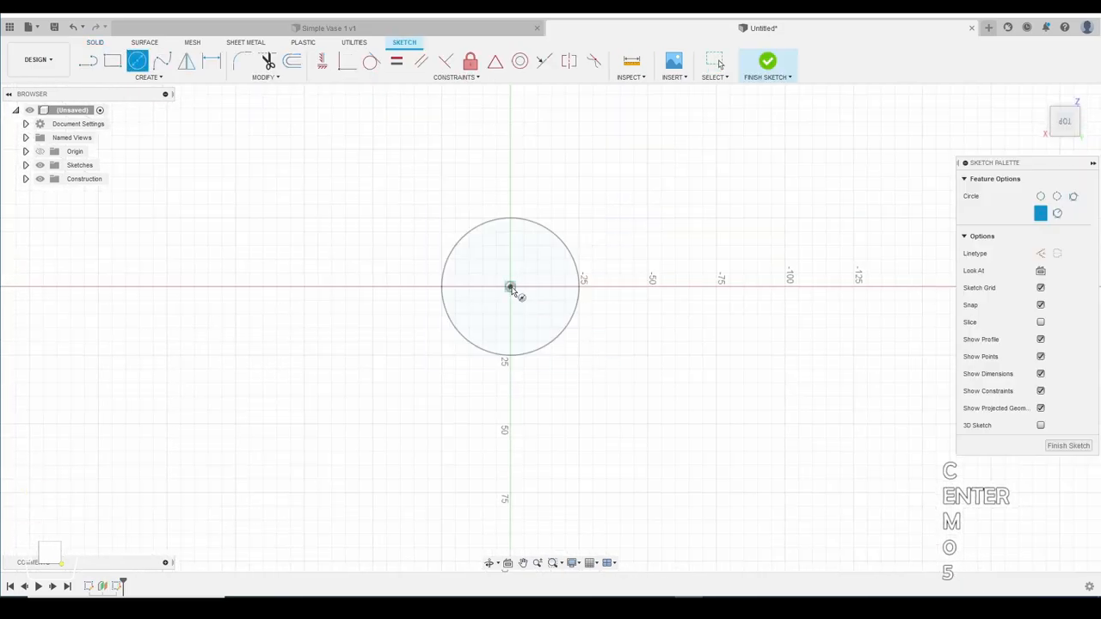
Draw a larger circle centred at the origin on the offset plane and finish the sketch.
click(510, 285)
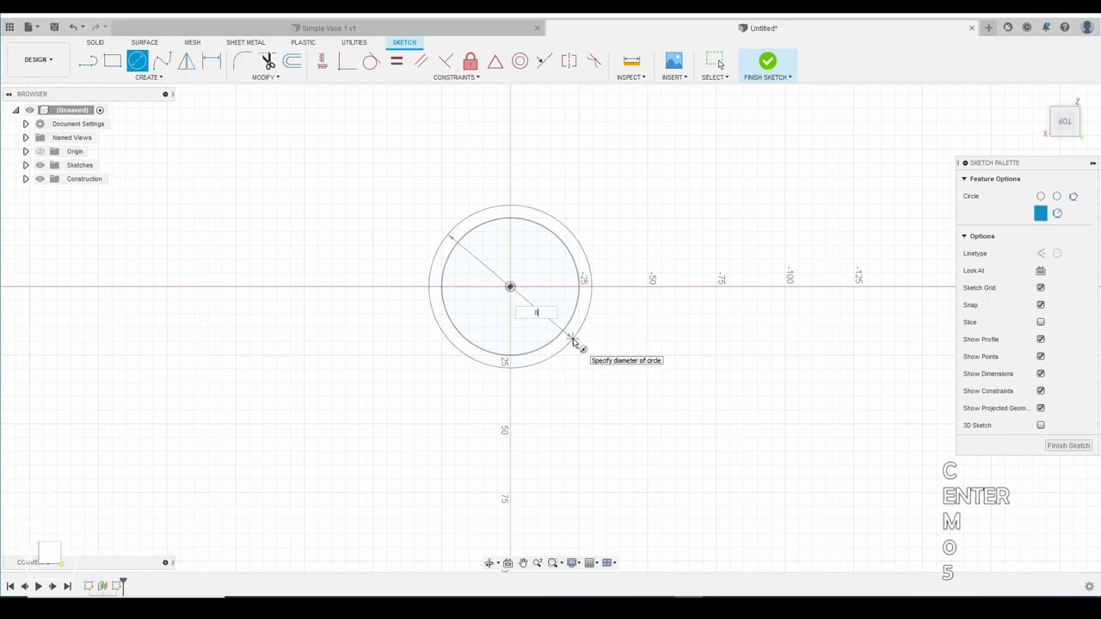
text(0)
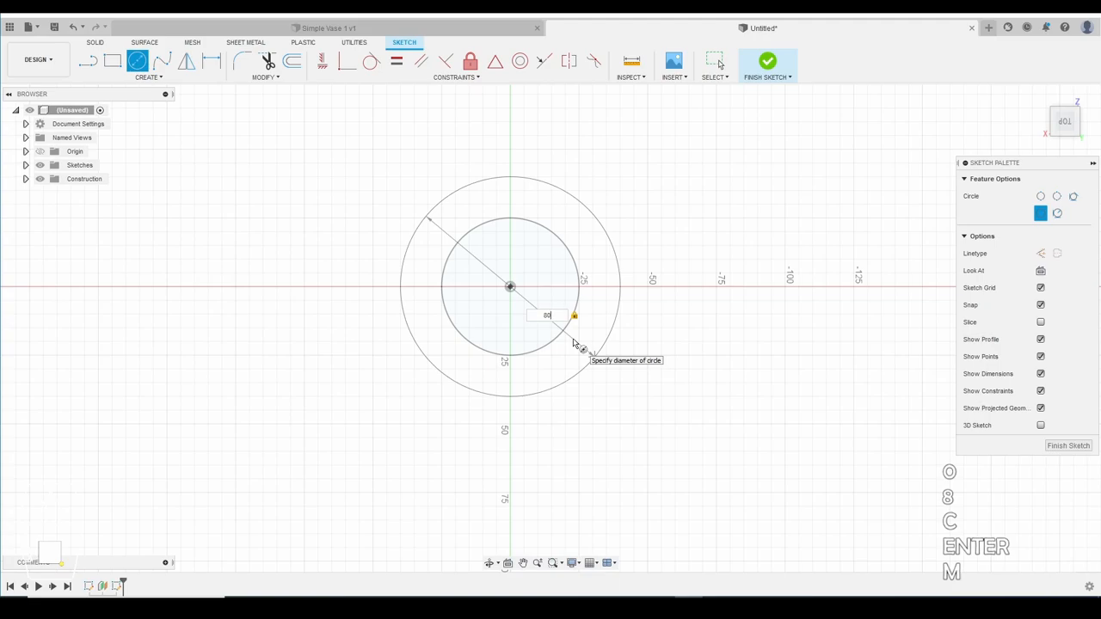
key(Return)
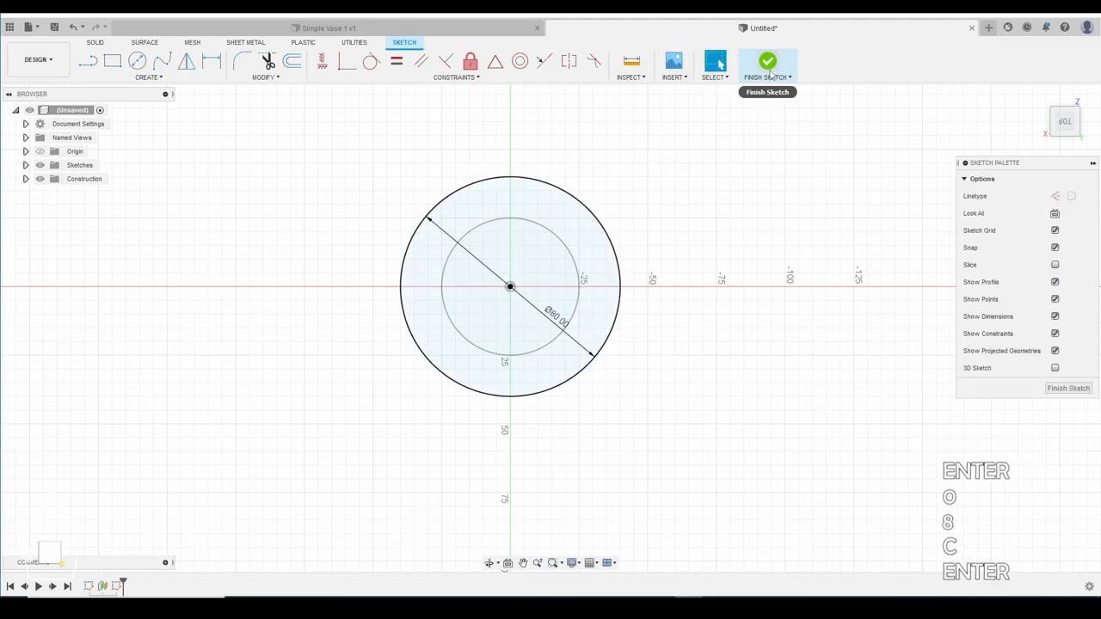
click(767, 65)
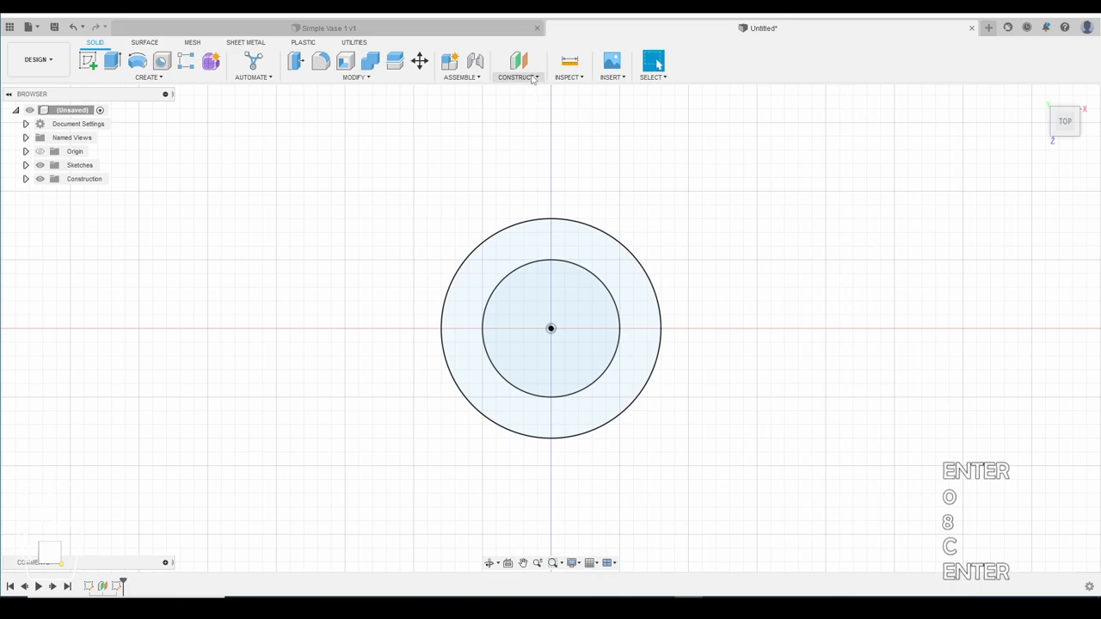
Create a second offset construction plane 50 mm from the larger circle's profile.
click(518, 62)
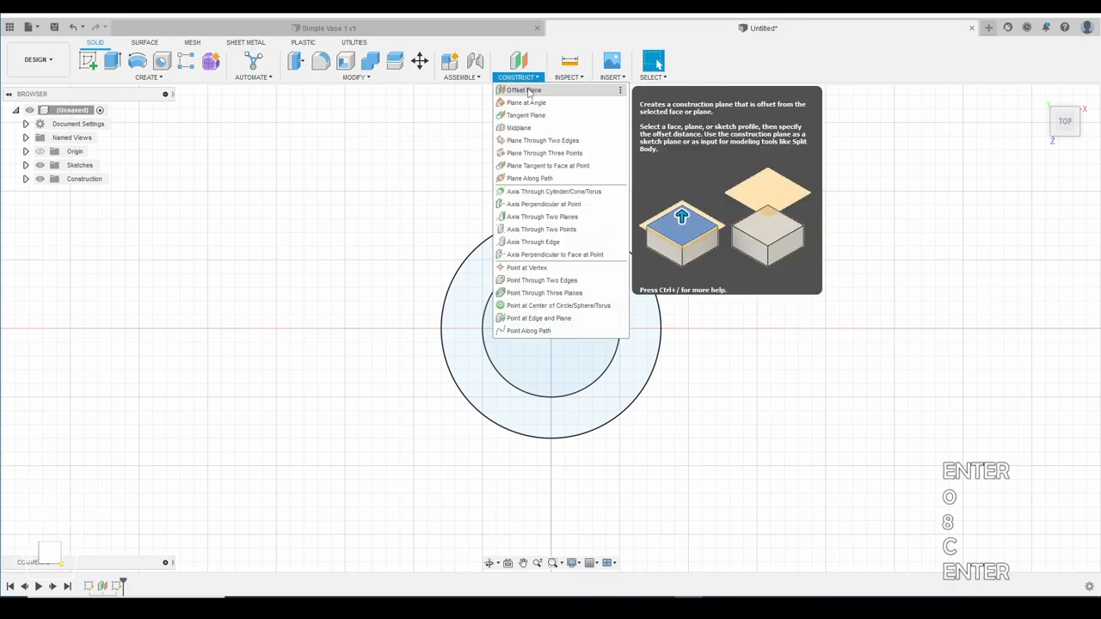
click(522, 90)
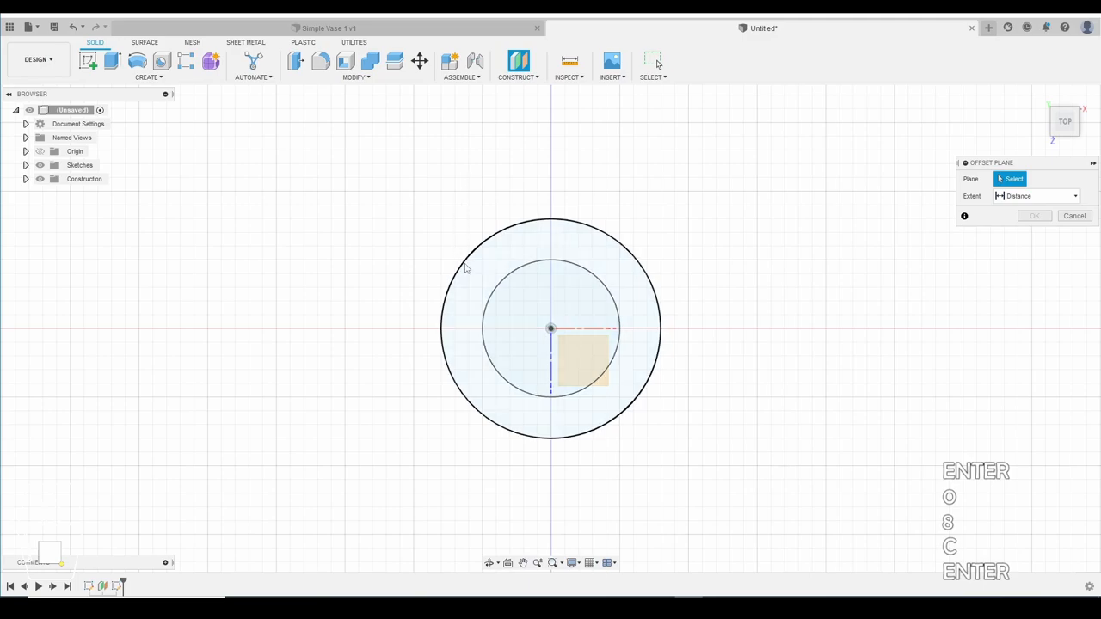
mouse_move(464, 264)
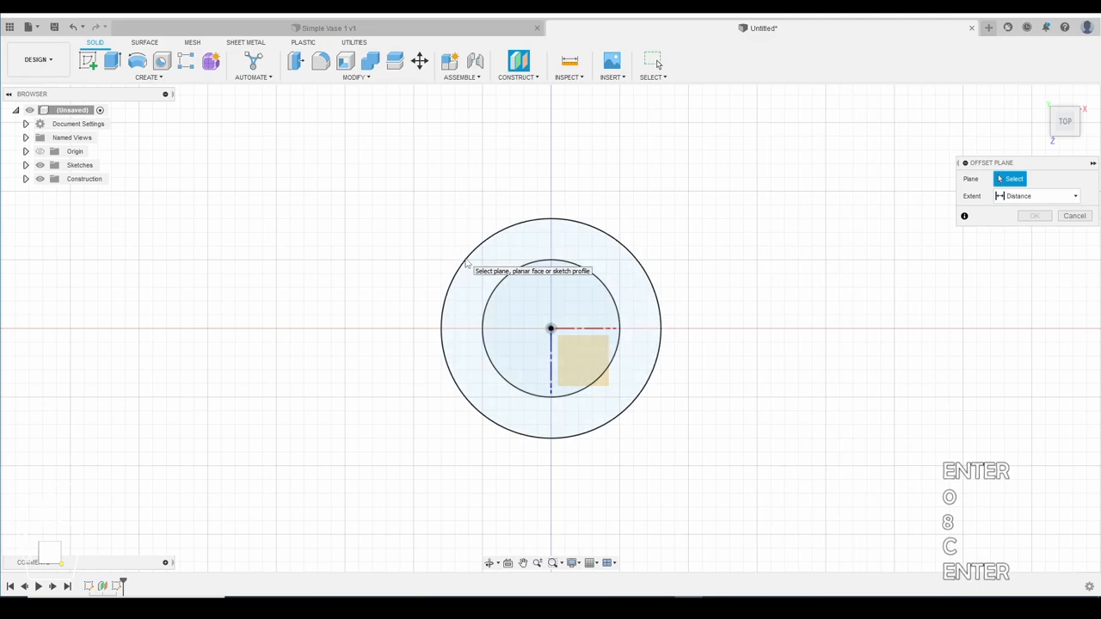
mouse_move(488, 272)
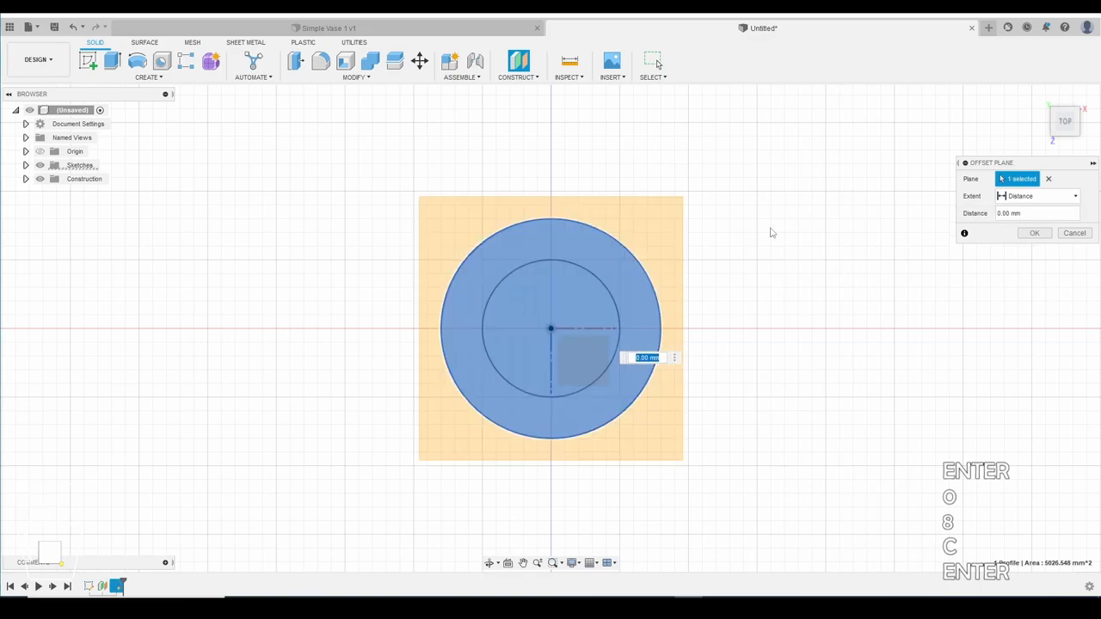
text(50)
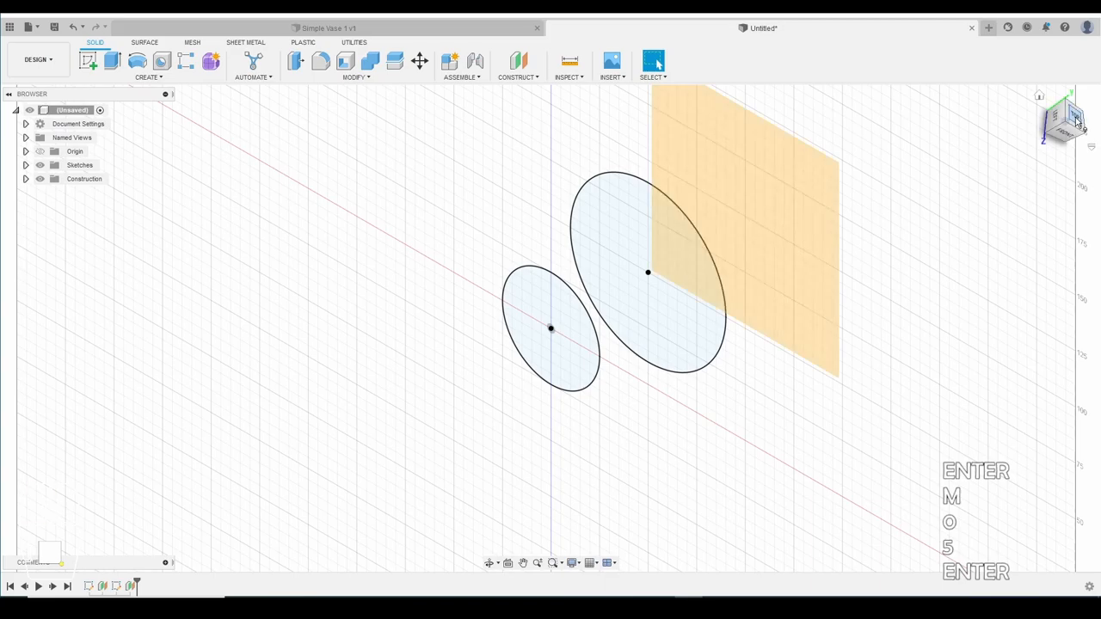
click(1066, 111)
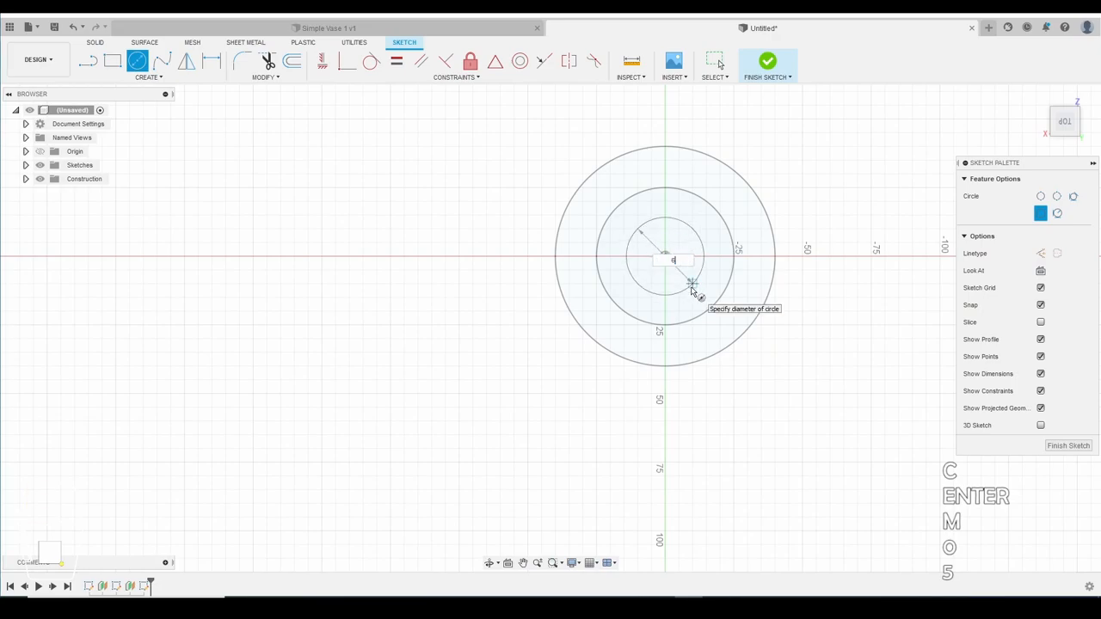
Confirm the third origin-centred circle's diameter and finish the sketch.
key(Return)
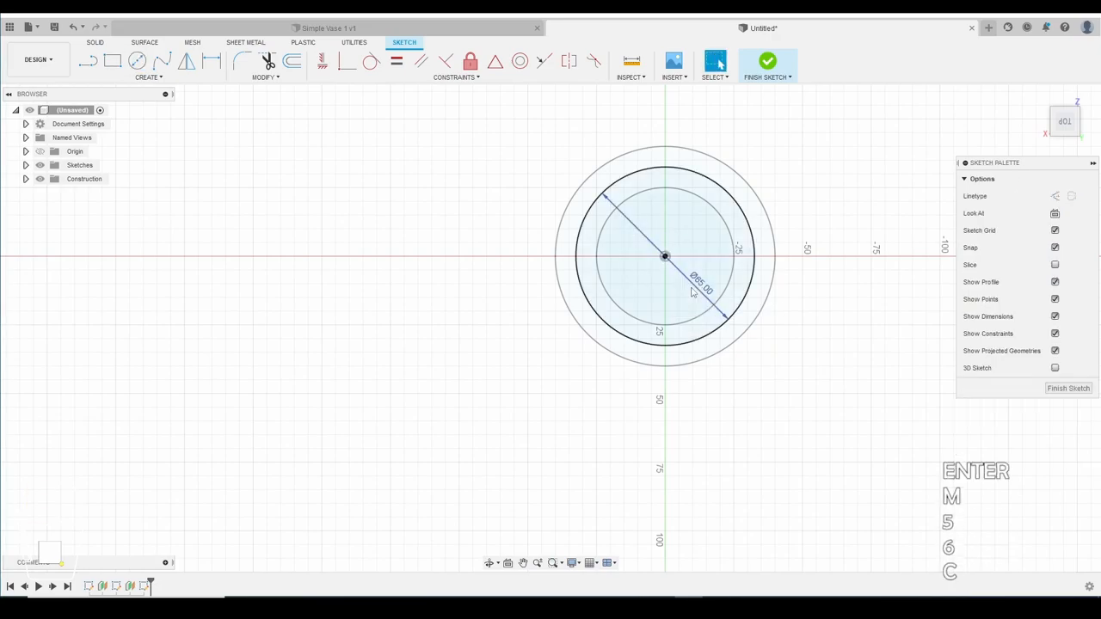
click(767, 65)
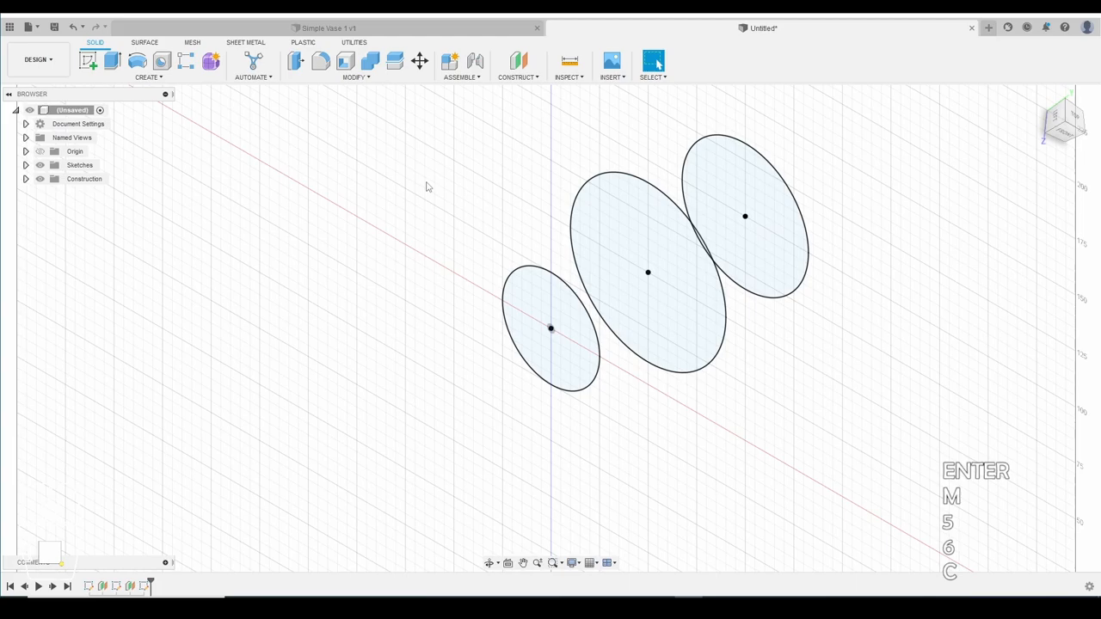
mouse_move(217, 113)
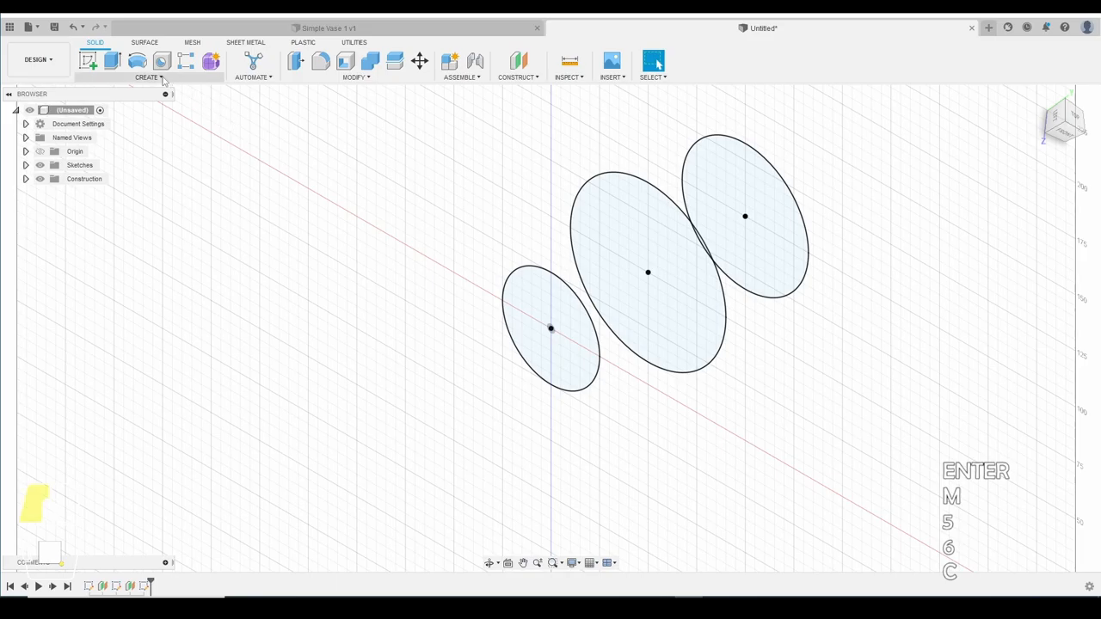
Loft a solid body through the three stacked circular profiles.
click(147, 77)
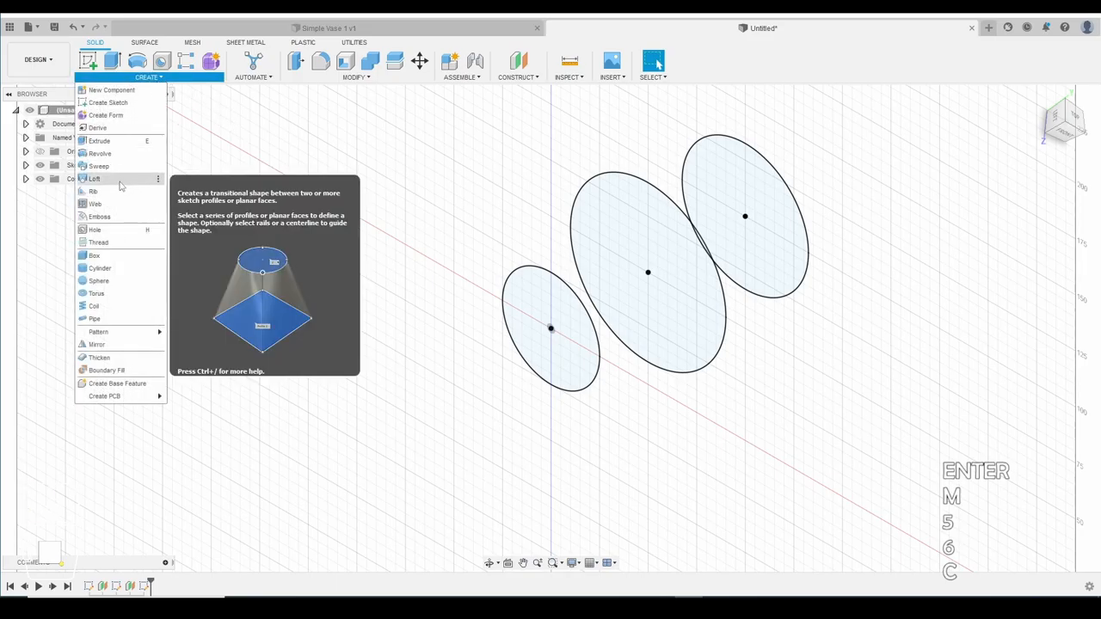
click(93, 179)
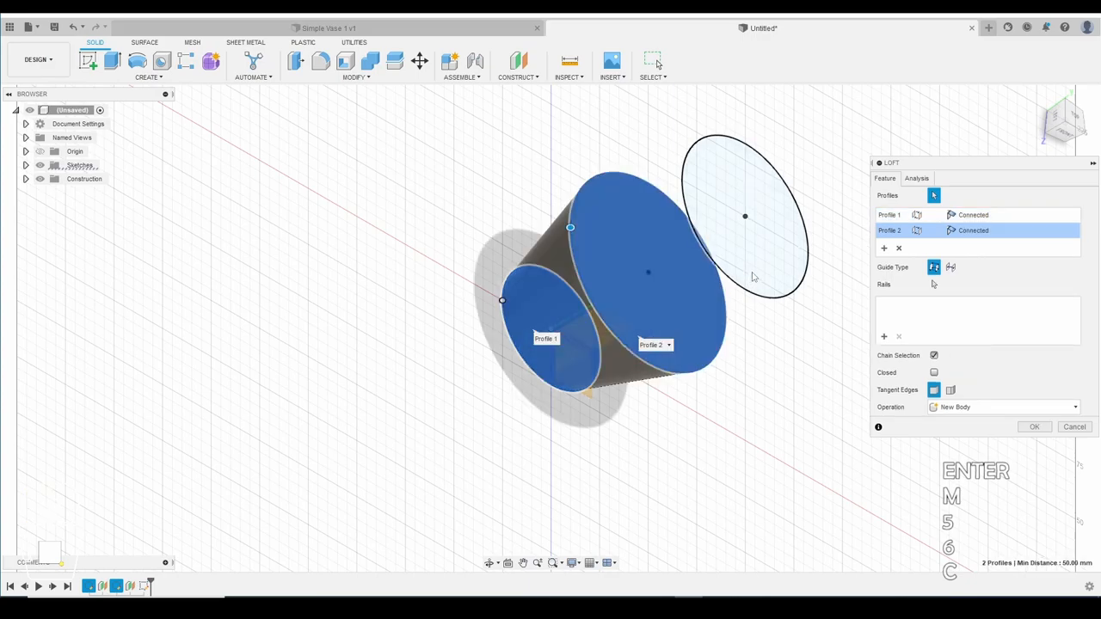
click(746, 217)
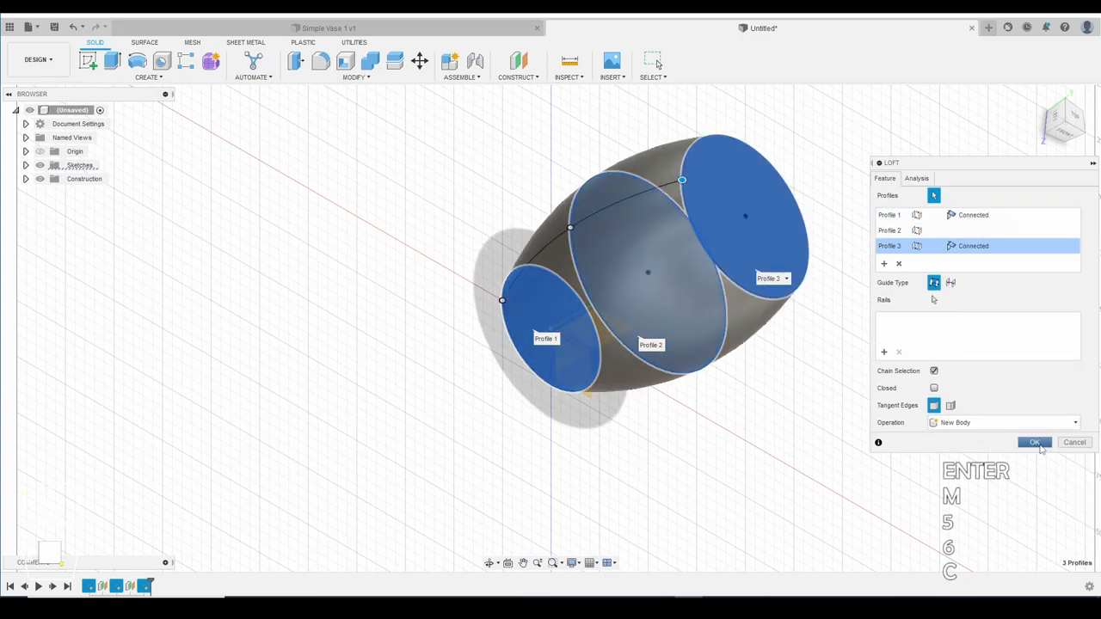
click(1034, 442)
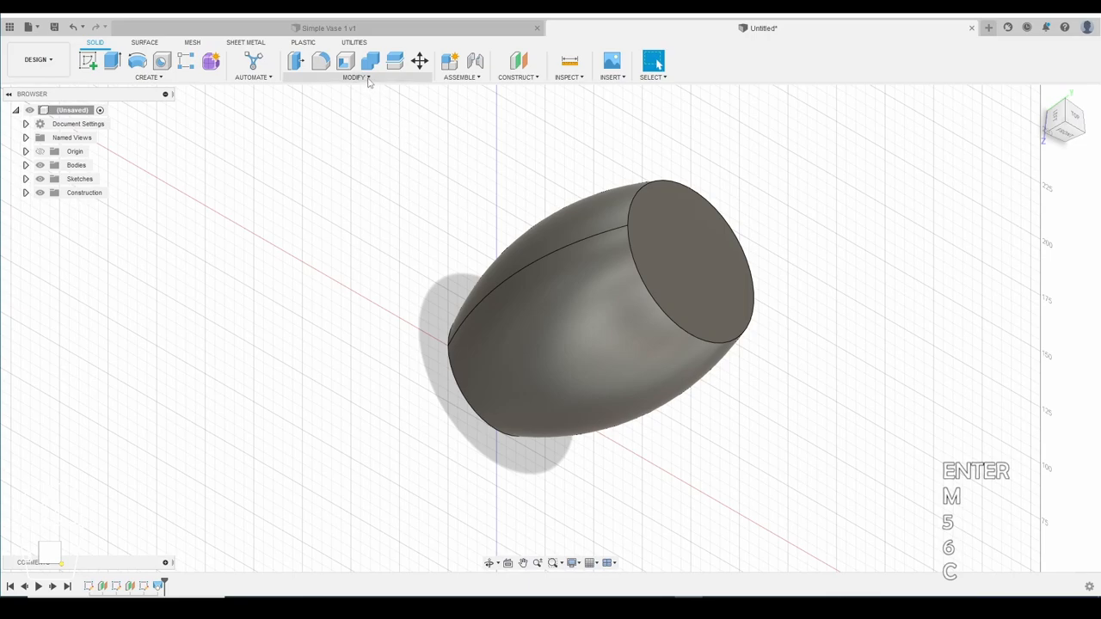
Shell the lofted body to 3.5 mm walls, leaving the large end face open.
click(355, 76)
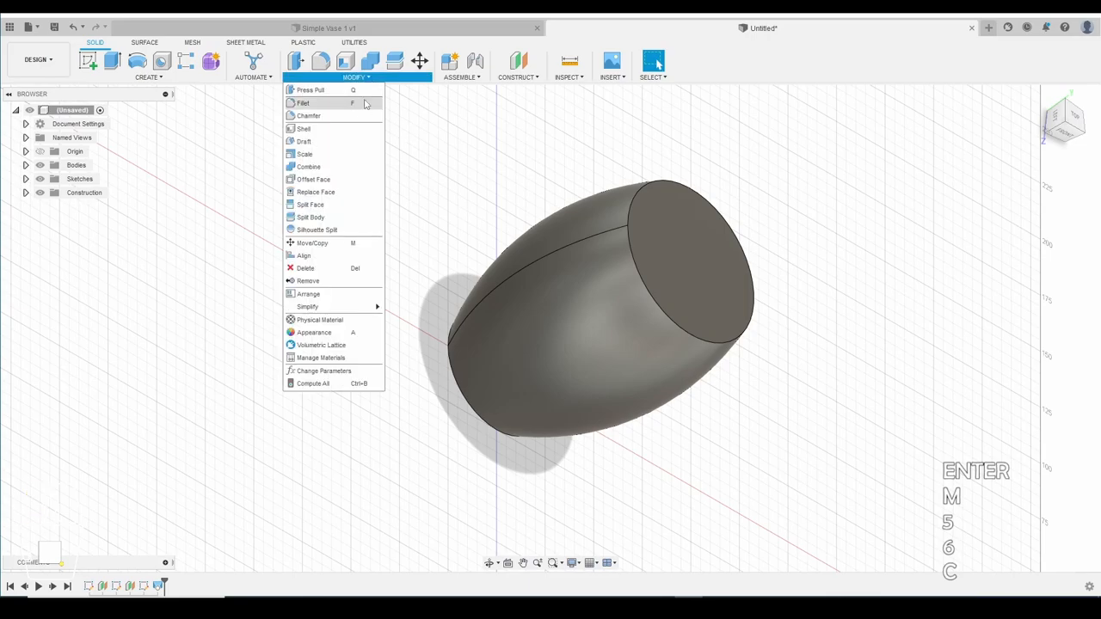
mouse_move(303, 128)
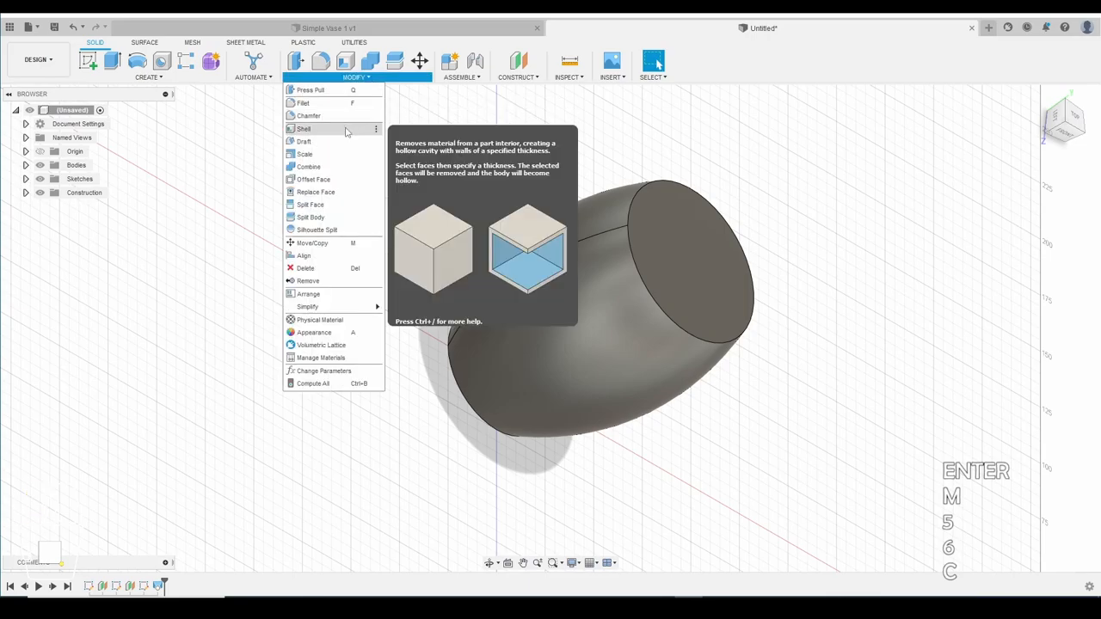
click(303, 127)
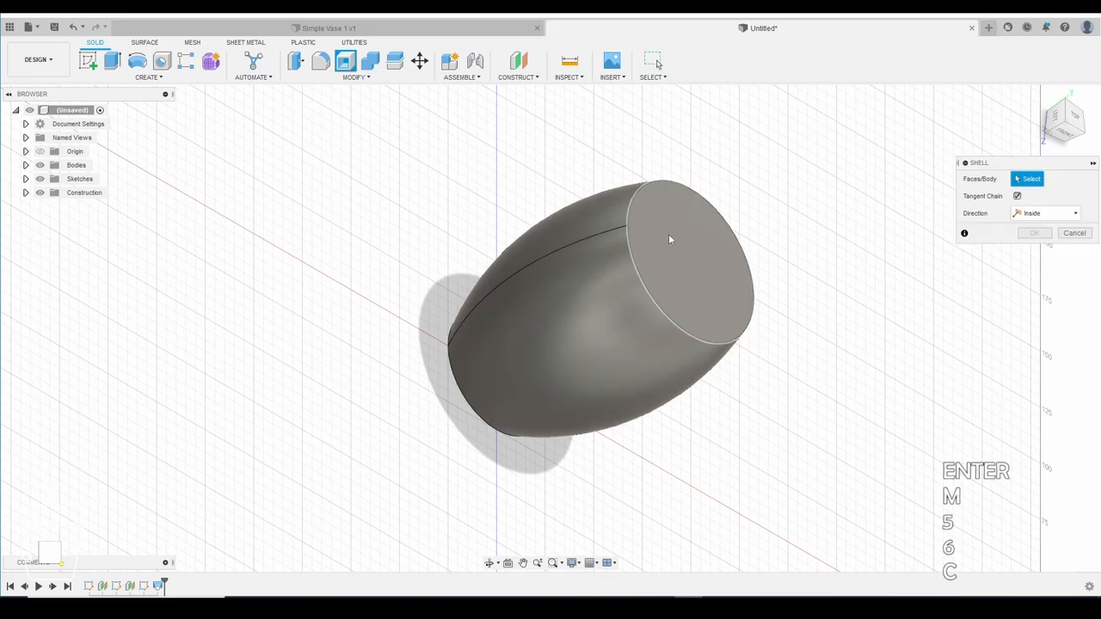
mouse_move(688, 258)
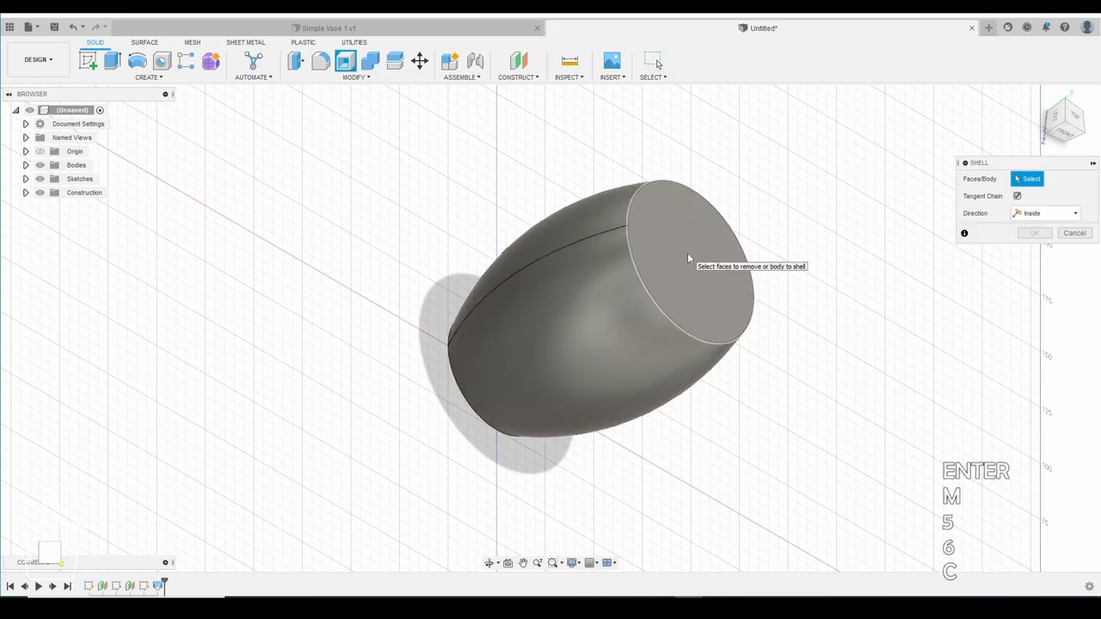
click(688, 258)
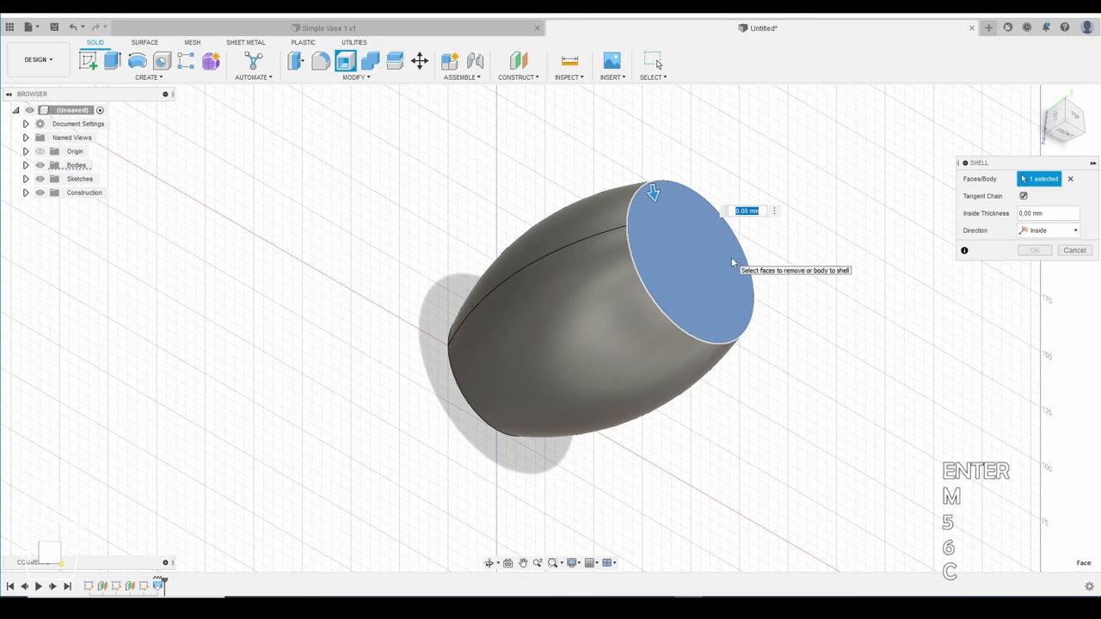
text(3.5)
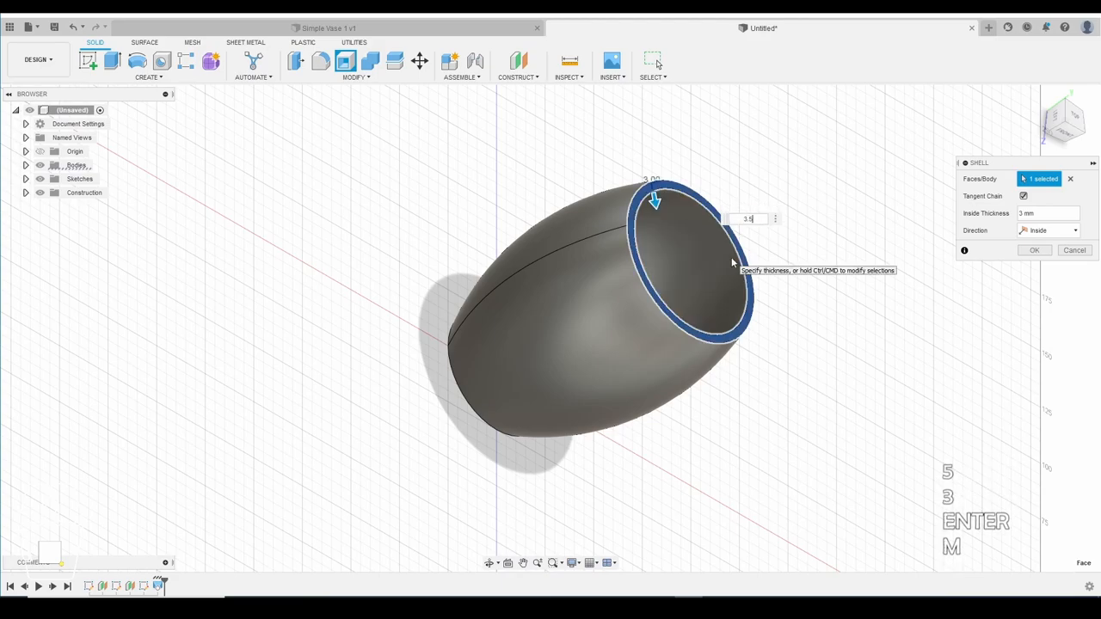
text(3.5mm)
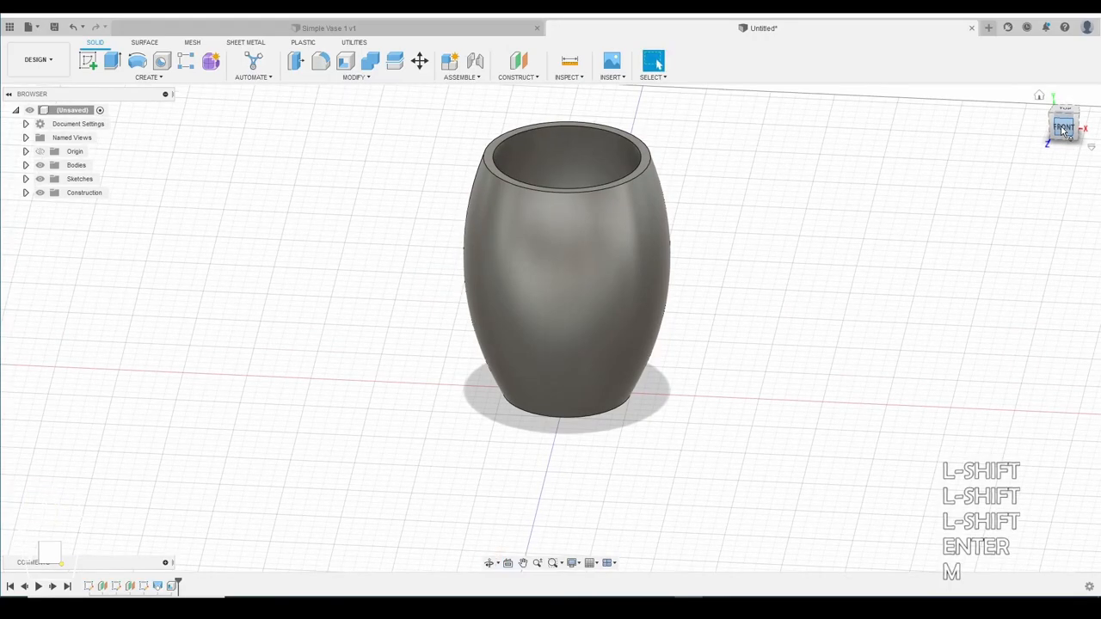
Sketch a small circle on the front origin plane inside the vase as the hole profile.
click(1063, 127)
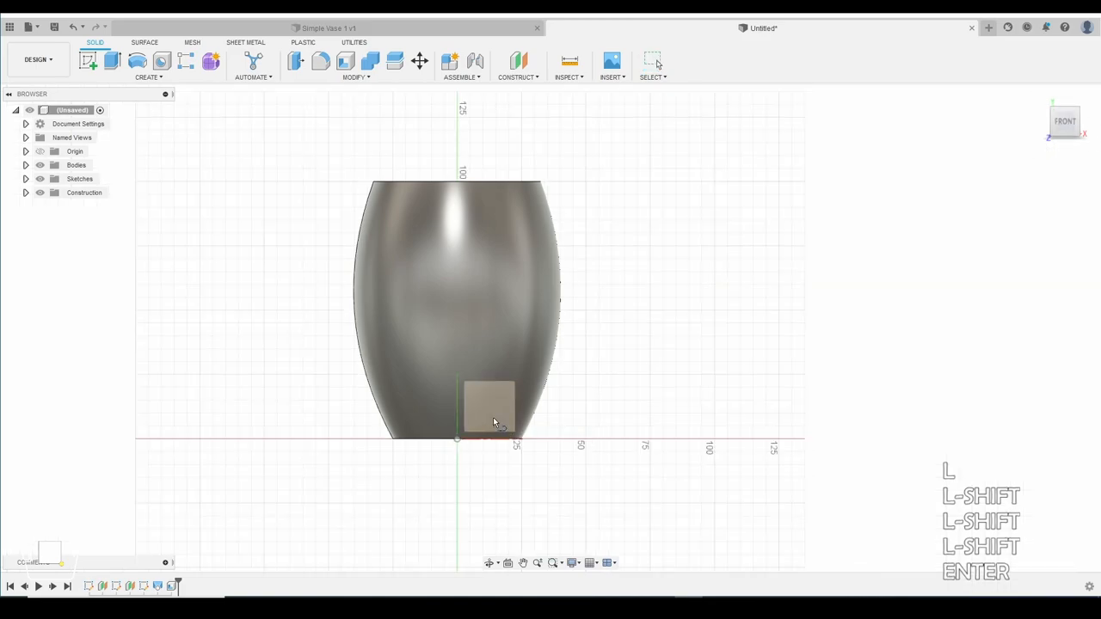
click(489, 407)
text(1)
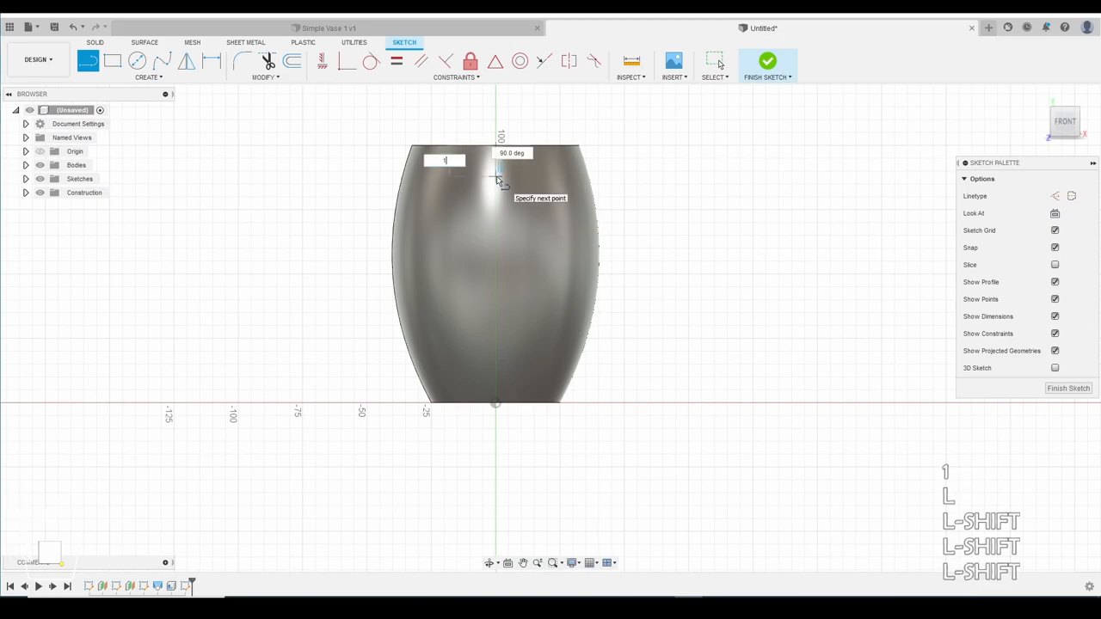
key(Return)
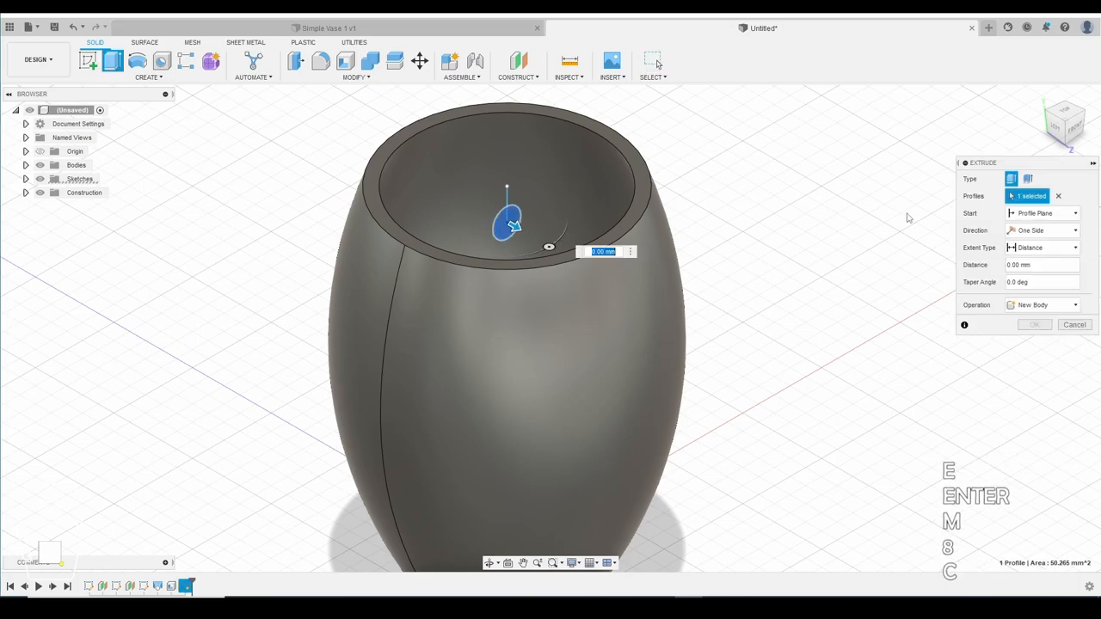
mouse_move(963, 232)
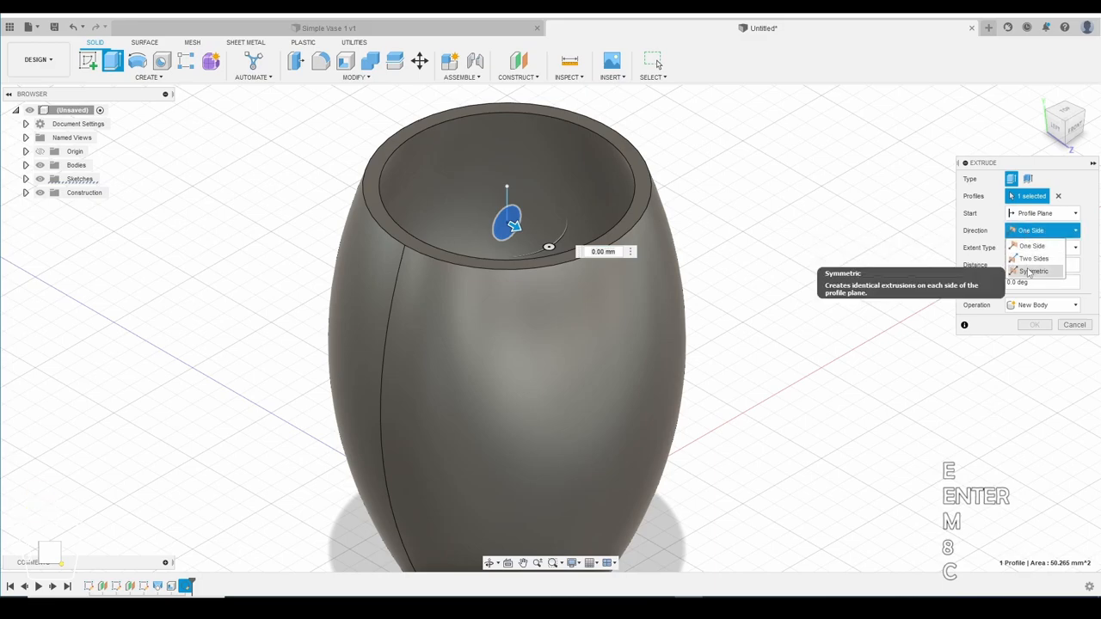
Cut-extrude the circle symmetrically about 75 mm so the hole passes through both vase walls.
click(1036, 272)
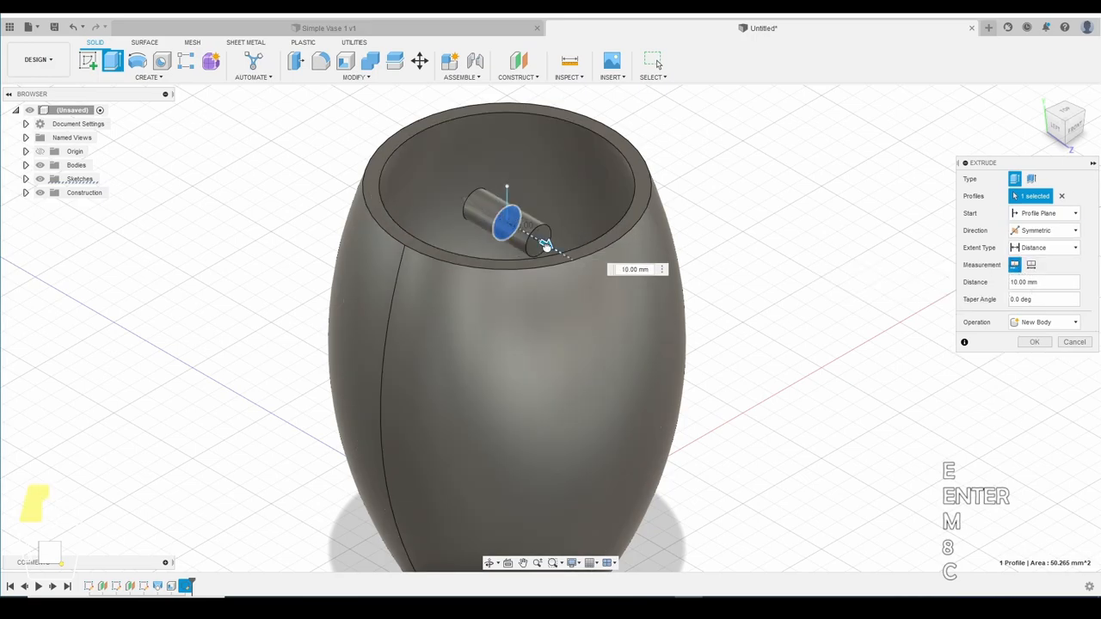
drag(543, 245, 559, 255)
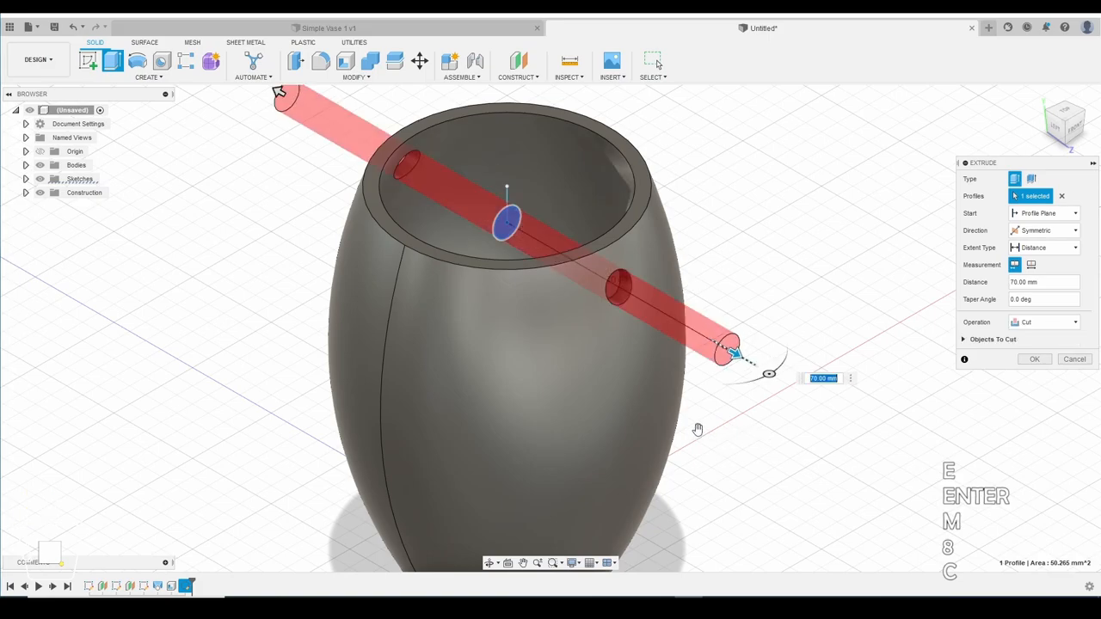
click(1034, 360)
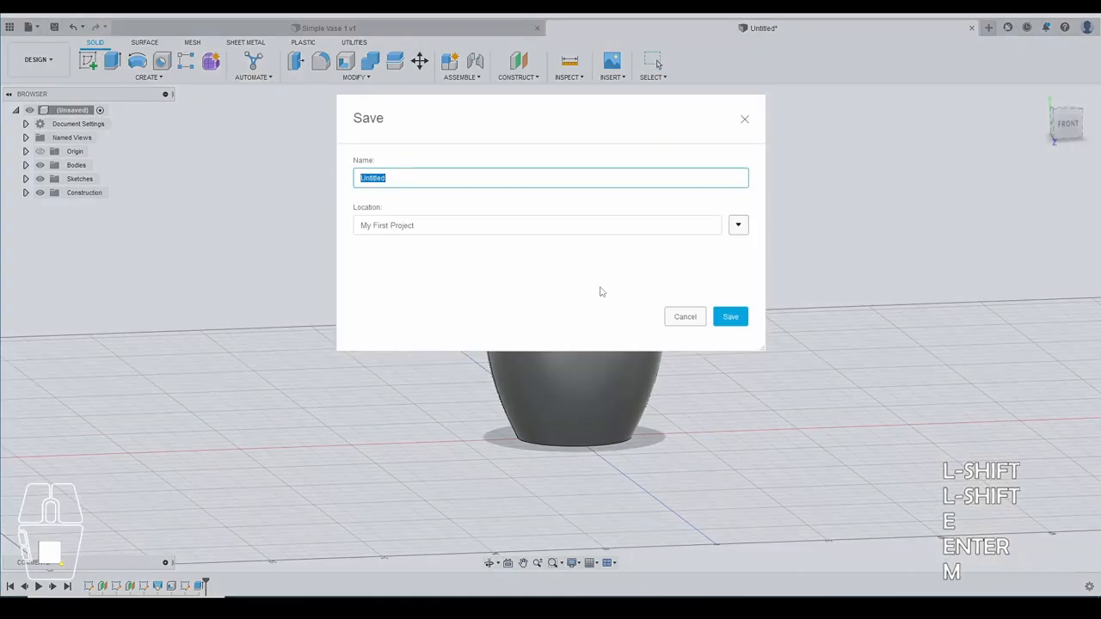
Save the design as 'My Simple Vase' in My First Project.
text(My)
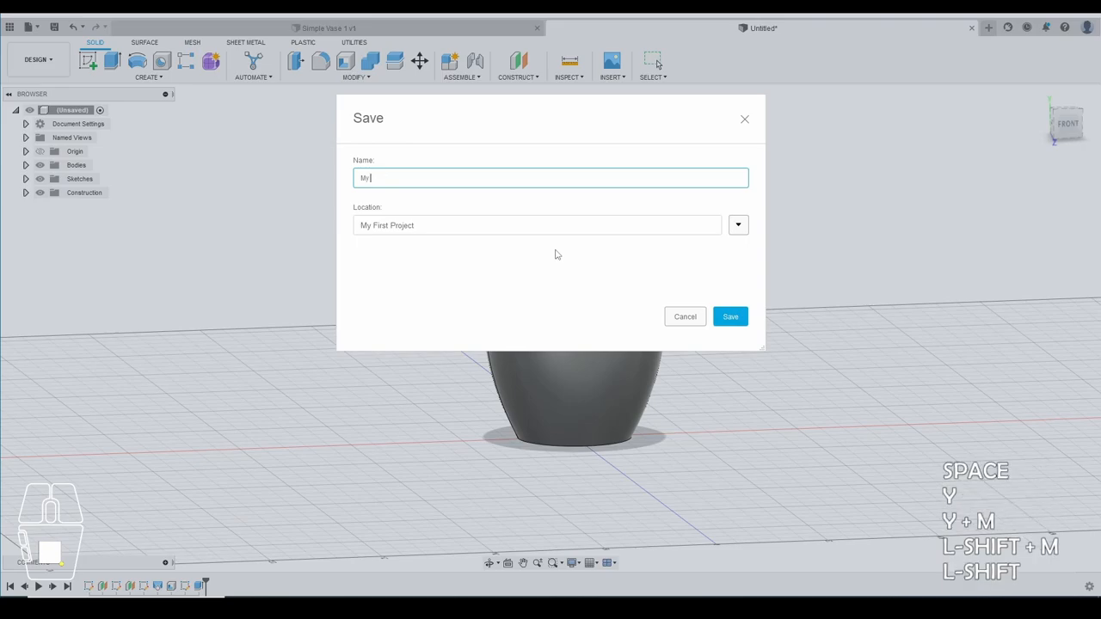
click(729, 317)
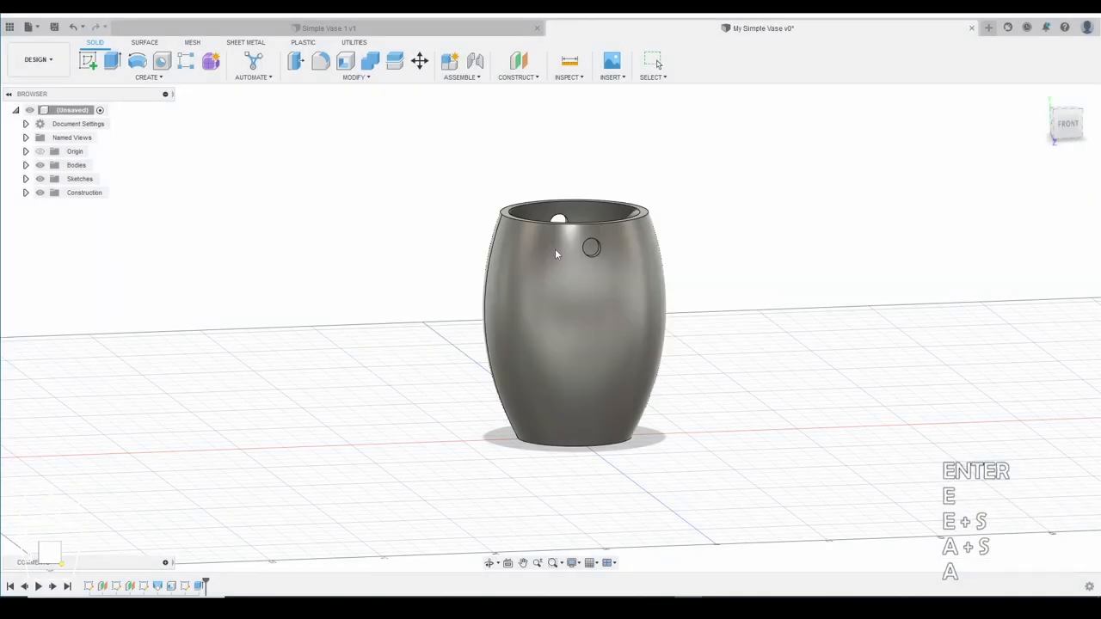